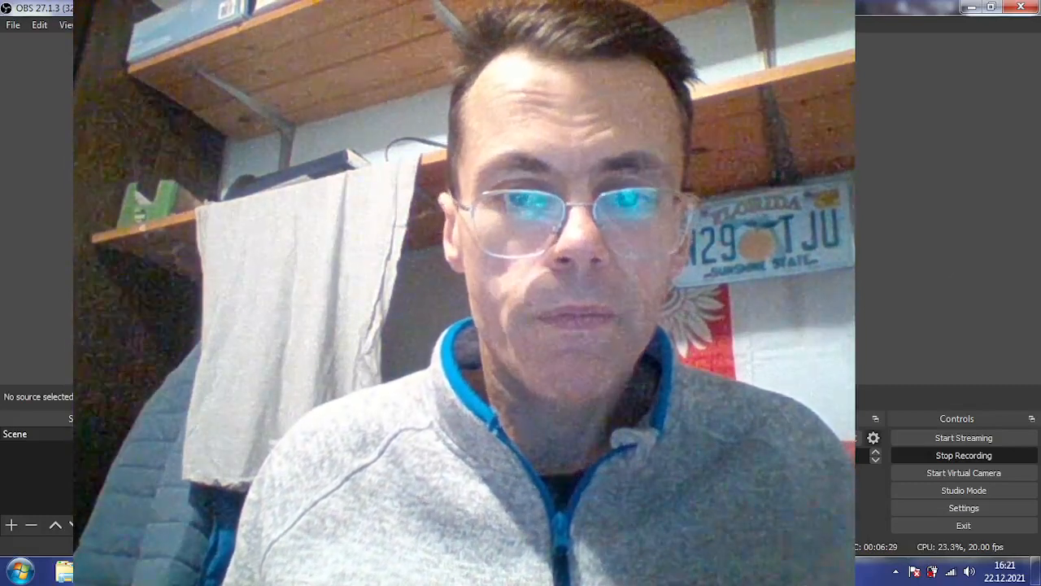
# Step: Bring Firefox's new tab page to the front from the Windows taskbar
pyautogui.click(15, 570)
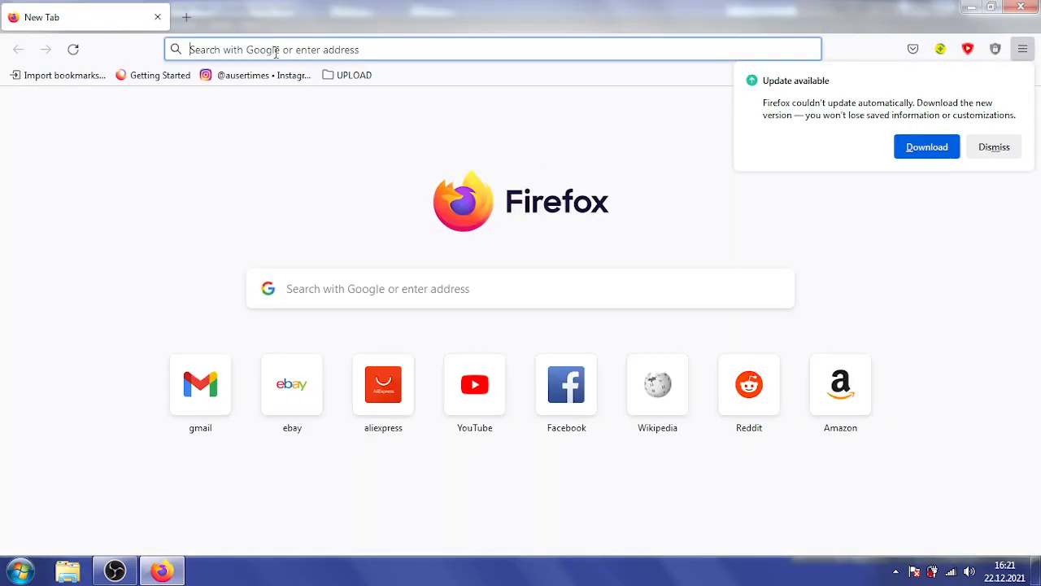
# Step: Search Google for 'time' and highlight the 16:22, 22 December 2021 clock text
pyautogui.click(521, 288)
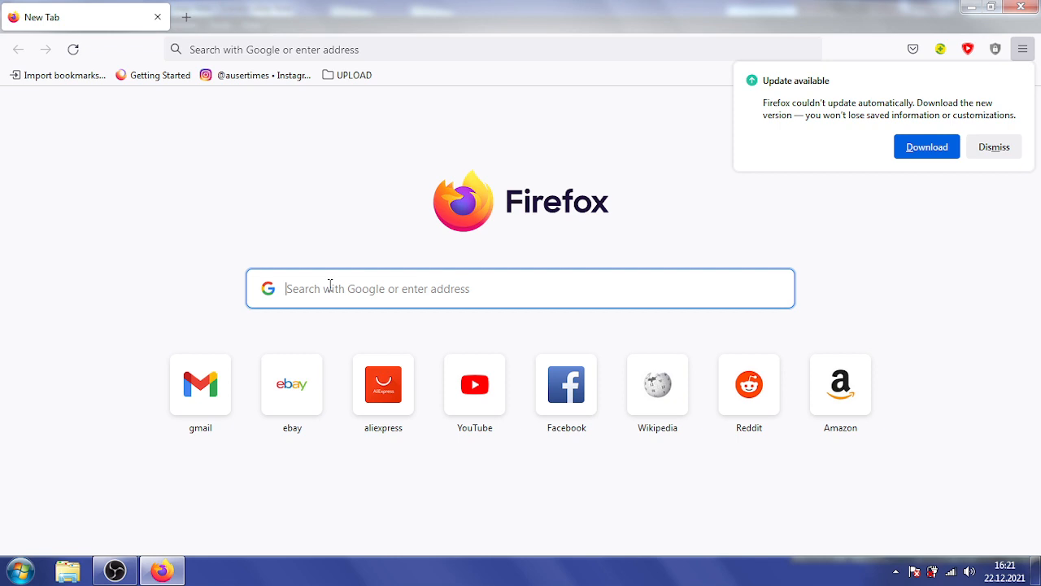
pyautogui.write('time datre')
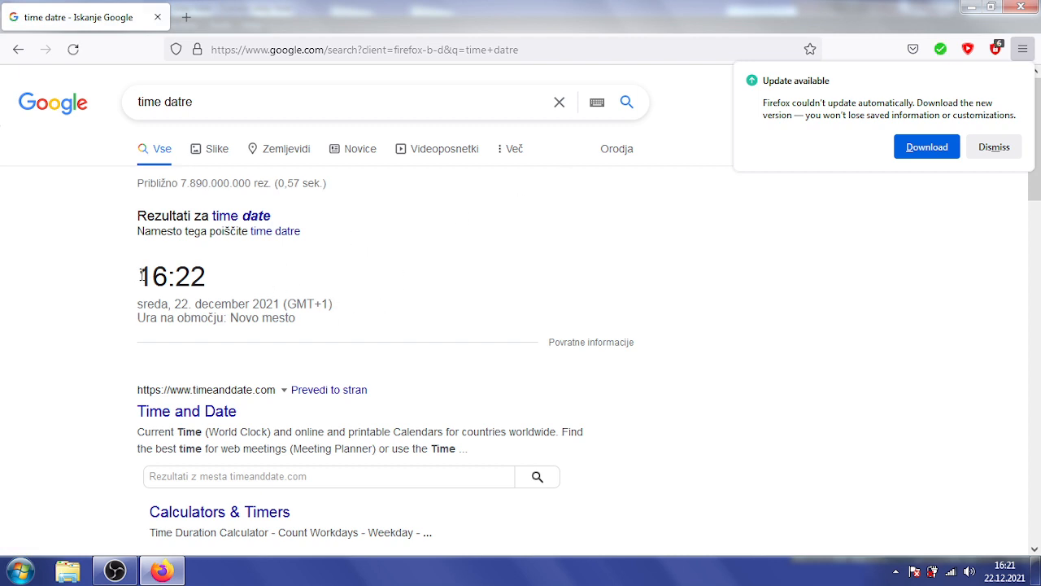
pyautogui.moveTo(138, 275); pyautogui.dragTo(297, 318)
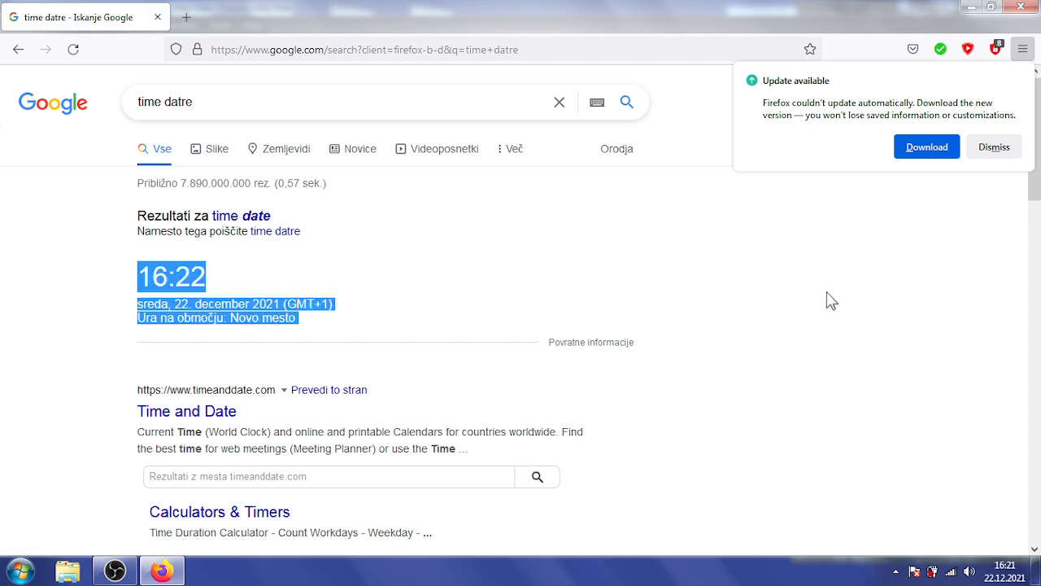